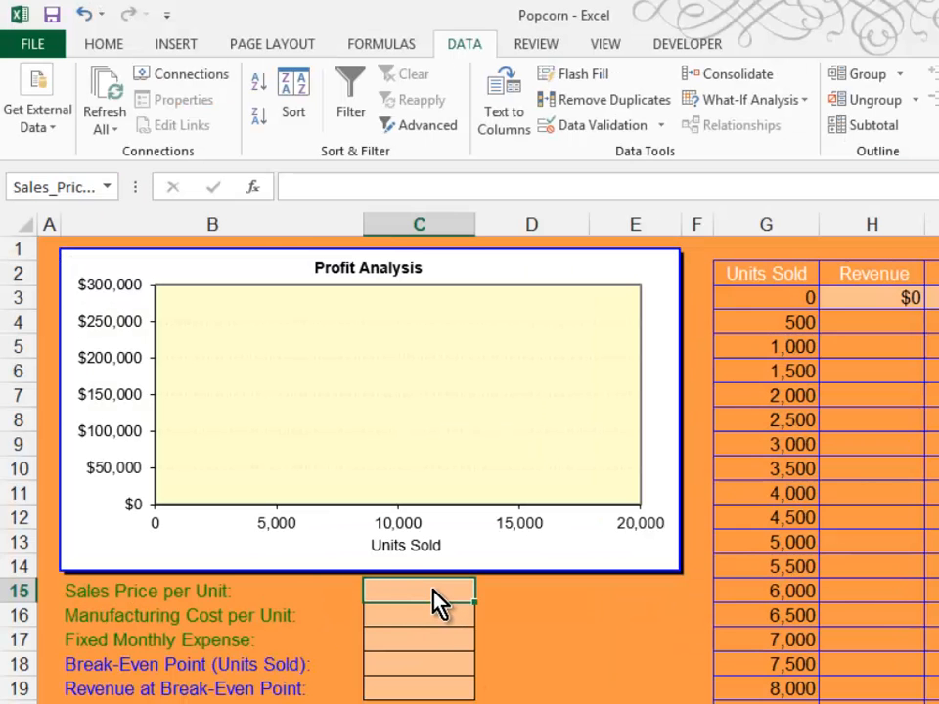
Step: Show the Stop-style error alert options for the Sales Price per Unit validation rule
{"action": "left_click", "coordinate": [597, 125]}
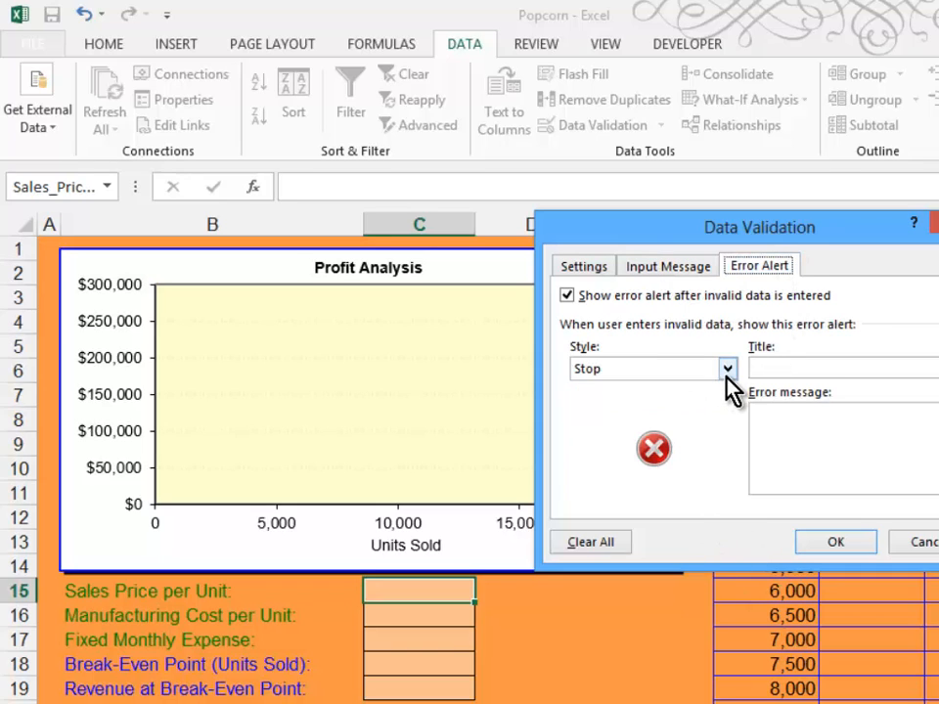